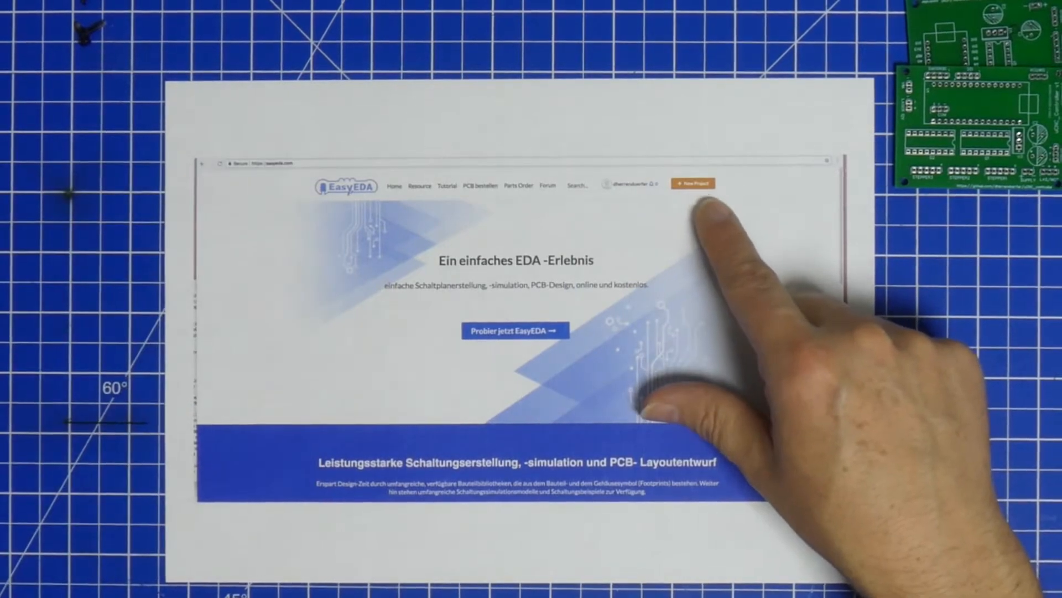
mouse_move(983, 306)
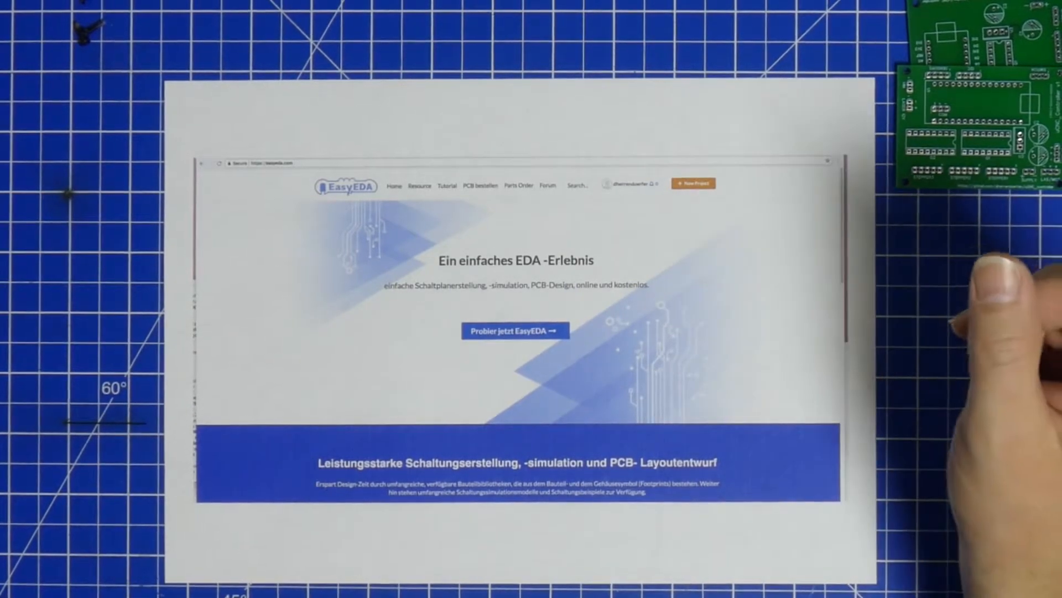